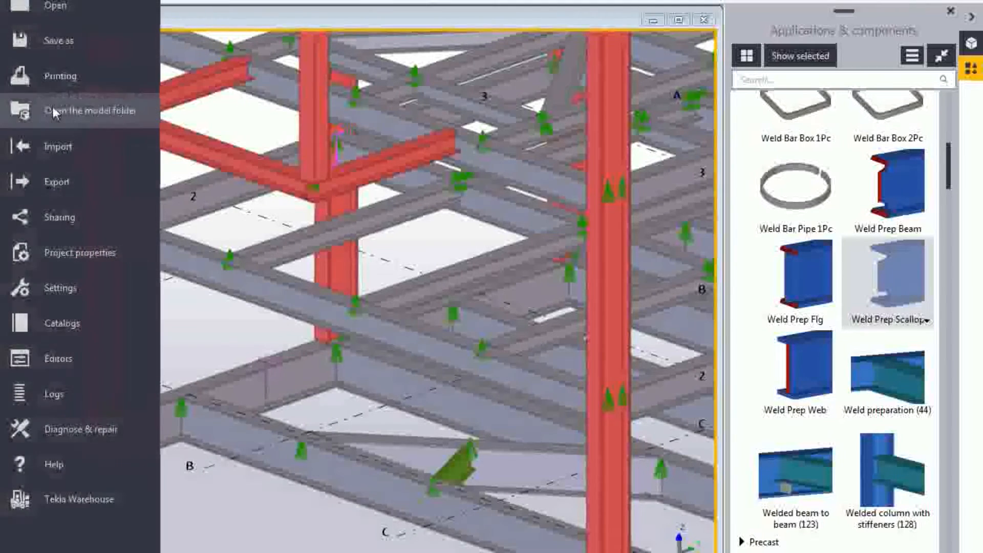
Bring up the NC Files export settings from the Export menu.
{"action": "left_click", "coordinate": [56, 182]}
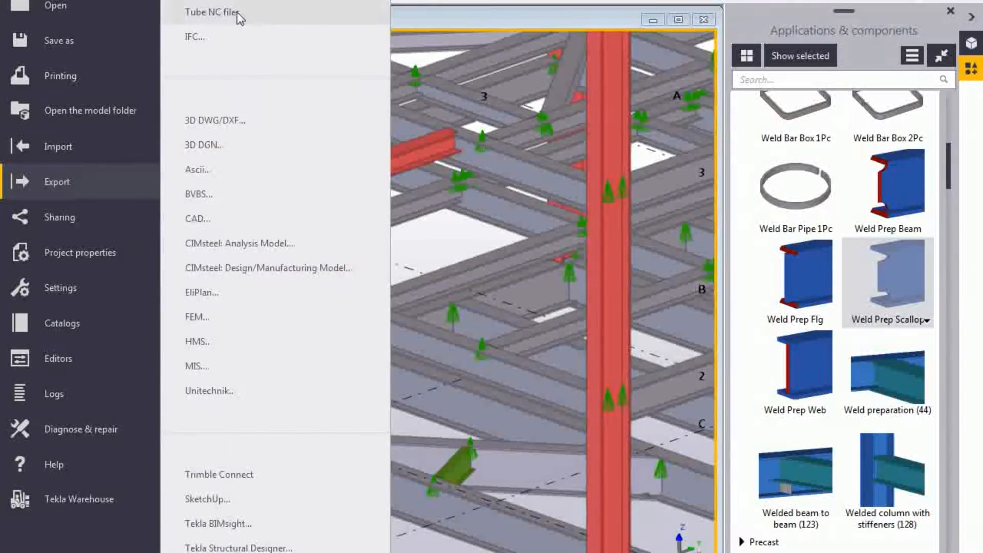
{"action": "left_click", "coordinate": [211, 13]}
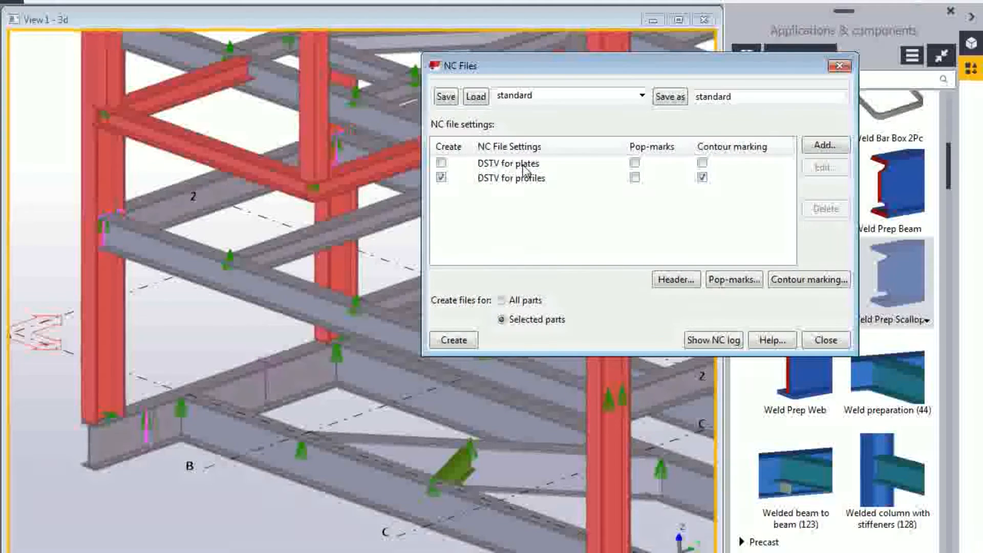
Export the selected beams as DSTV for profiles NC files with contour marking.
{"action": "left_click", "coordinate": [511, 177]}
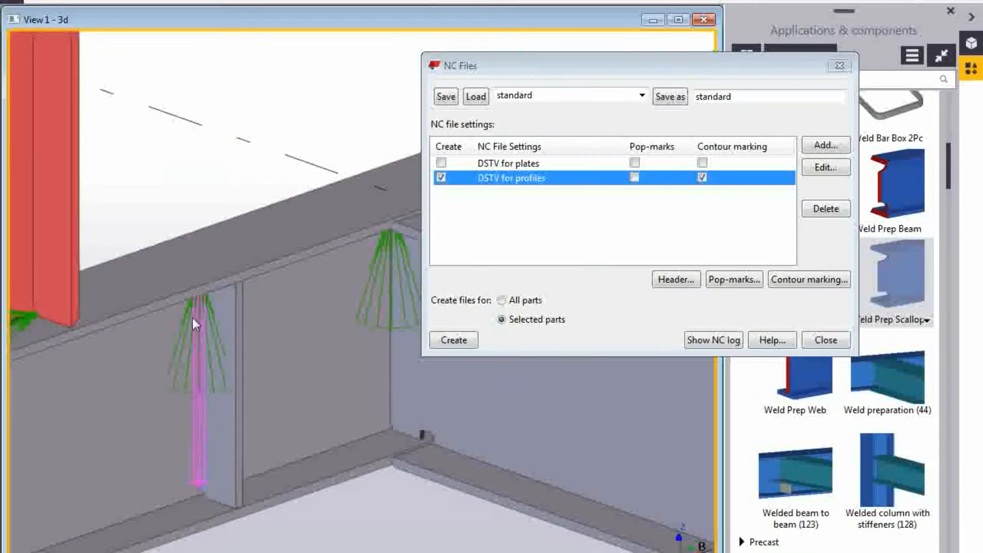
{"action": "mouse_move", "coordinate": [203, 448]}
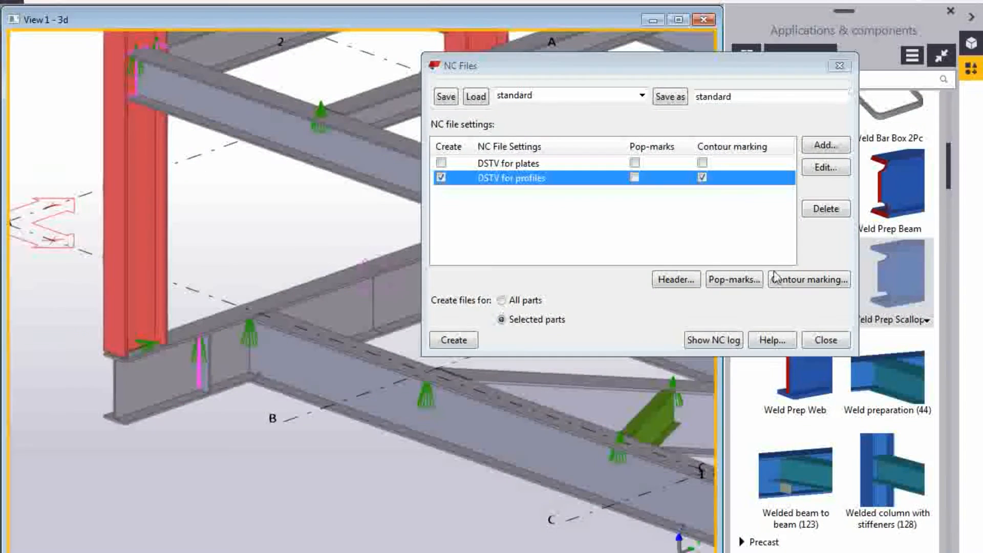
{"action": "left_click", "coordinate": [825, 339]}
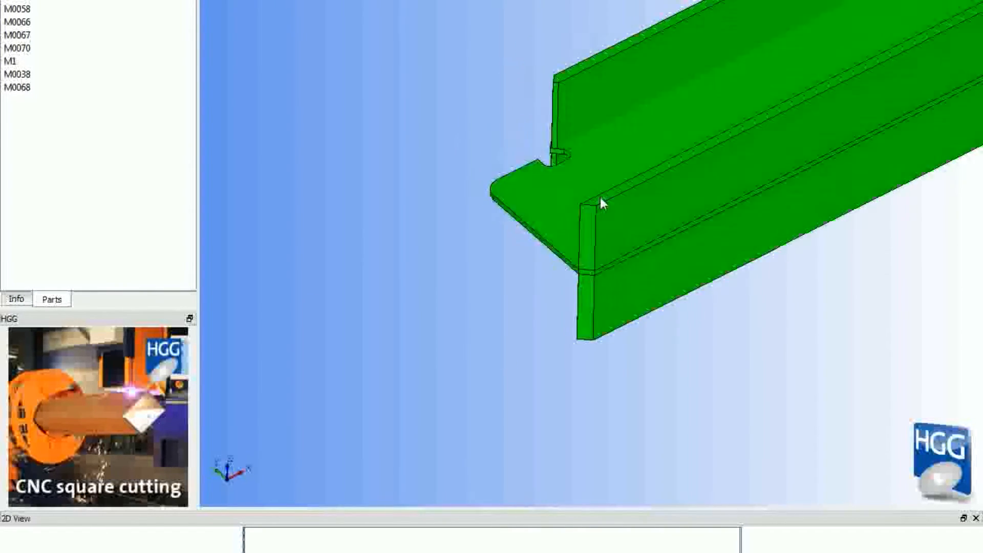
Orbit the exported beam to inspect its notched flange end, then show the Windows programs list.
{"action": "left_click_drag", "start_coordinate": [600, 204], "coordinate": [606, 247]}
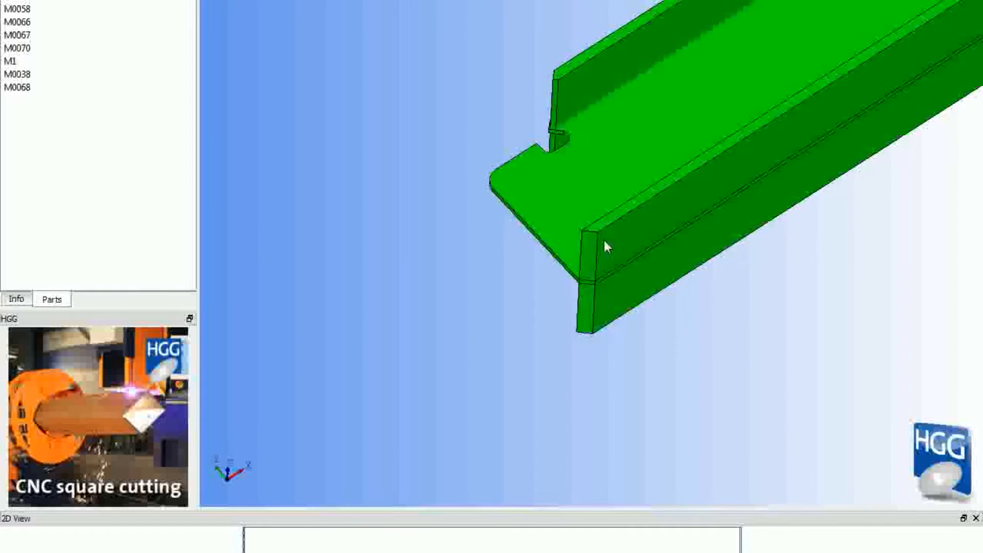
{"action": "left_click_drag", "start_coordinate": [605, 245], "coordinate": [733, 166]}
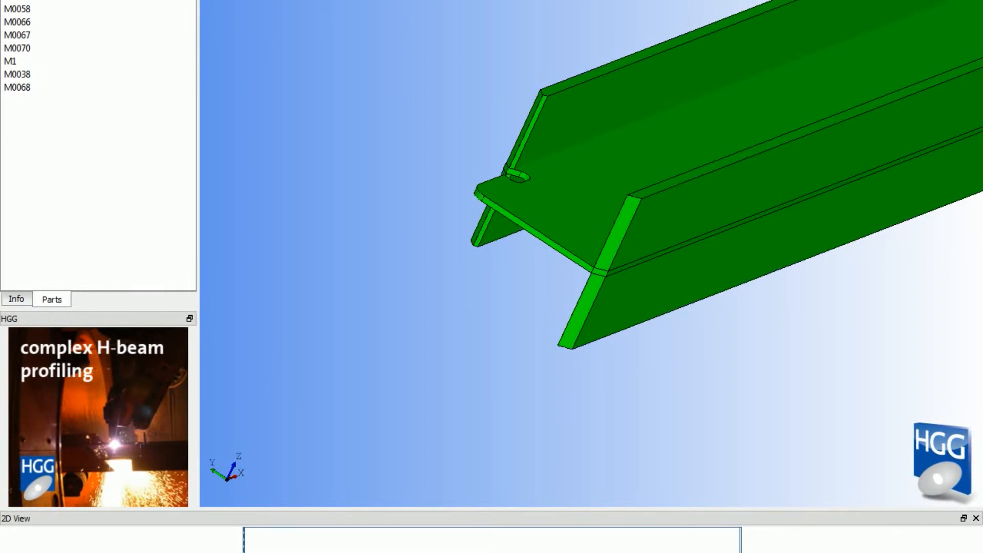
{"action": "left_click", "coordinate": [12, 549]}
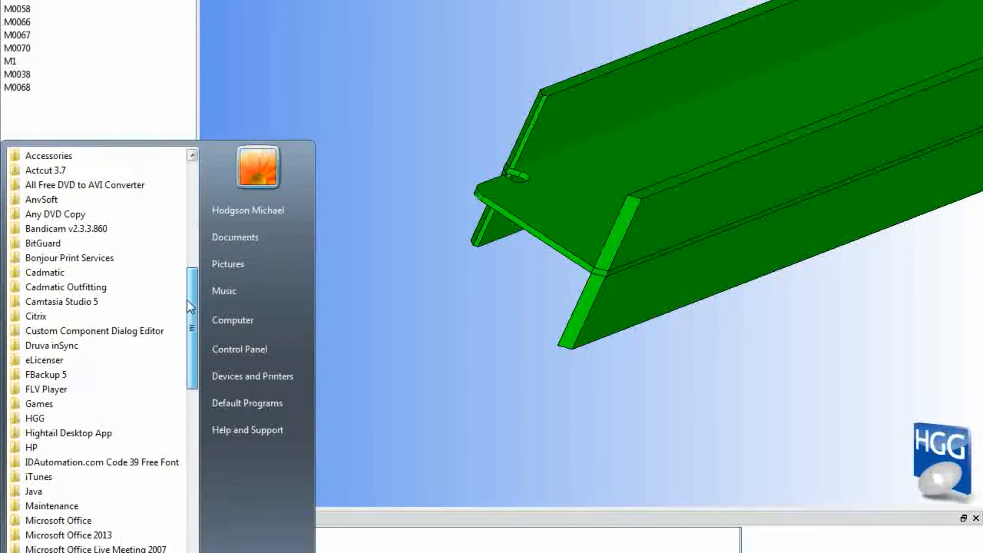
Launch ProCAM from the All Programs list.
{"action": "left_click", "coordinate": [35, 403]}
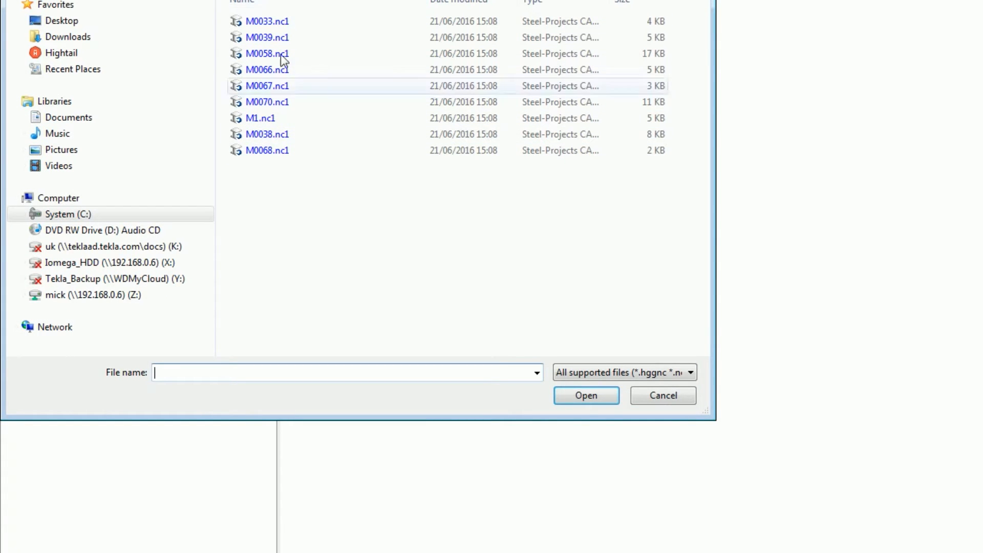
Import the exported beam file M0033.nc1 into ProCAM.
{"action": "left_click", "coordinate": [267, 21]}
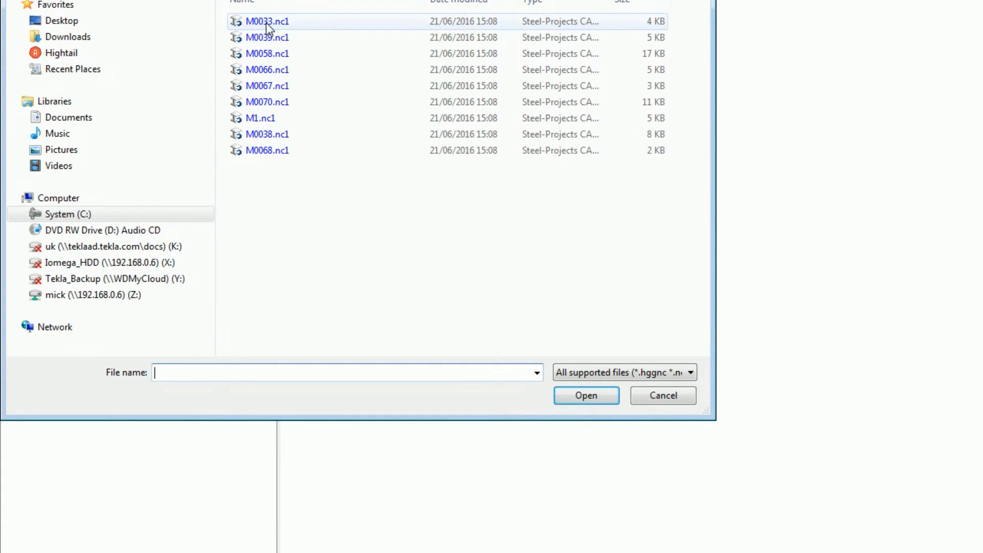
{"action": "left_click", "coordinate": [267, 20]}
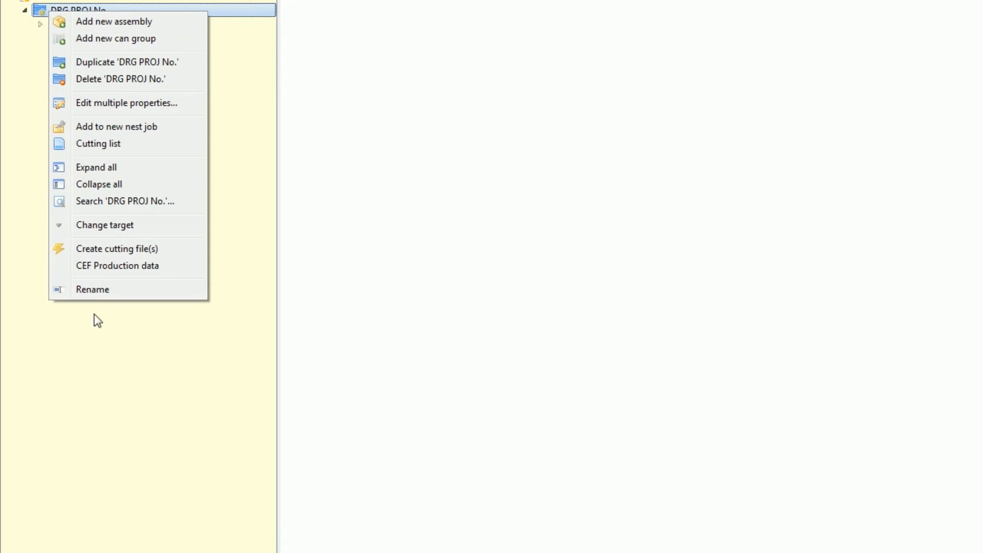
Show the M0033 HEB300 beam under assembly 1 in View 3D (NC) with its cutting path.
{"action": "left_click", "coordinate": [114, 20]}
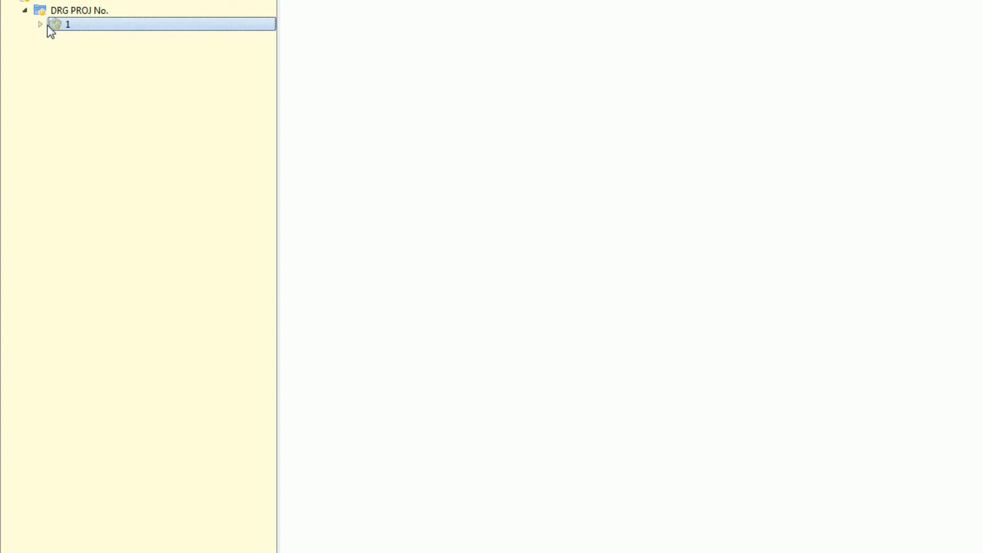
{"action": "right_click", "coordinate": [94, 38]}
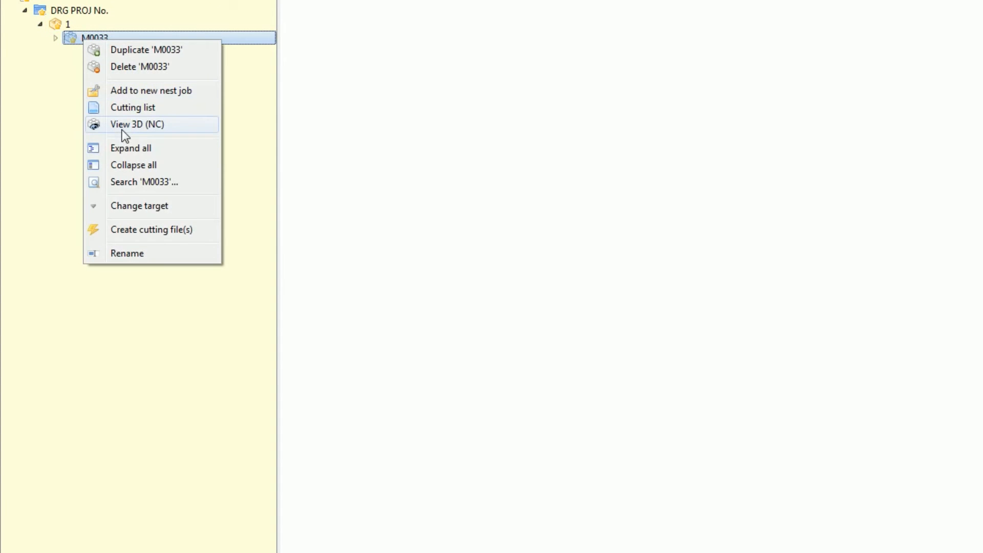
{"action": "left_click", "coordinate": [136, 123]}
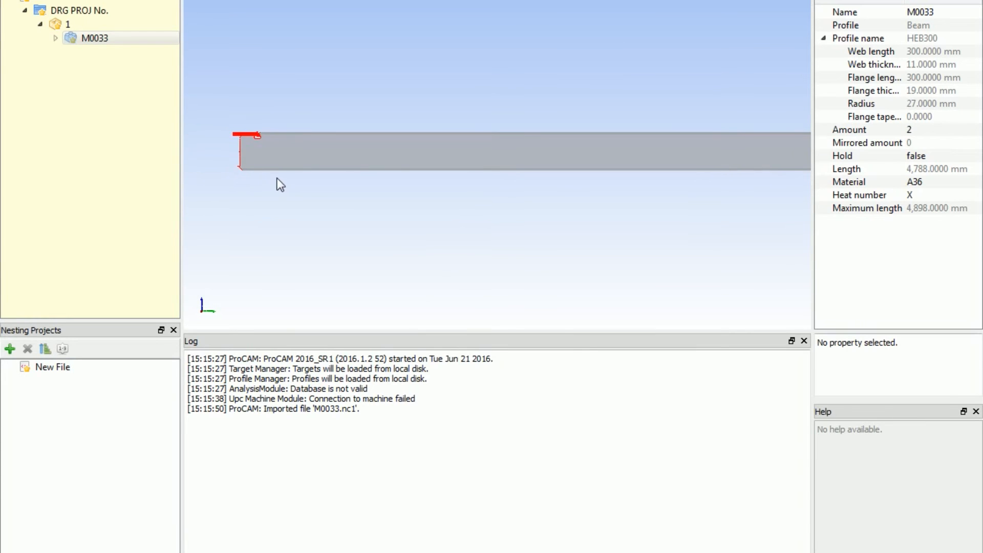